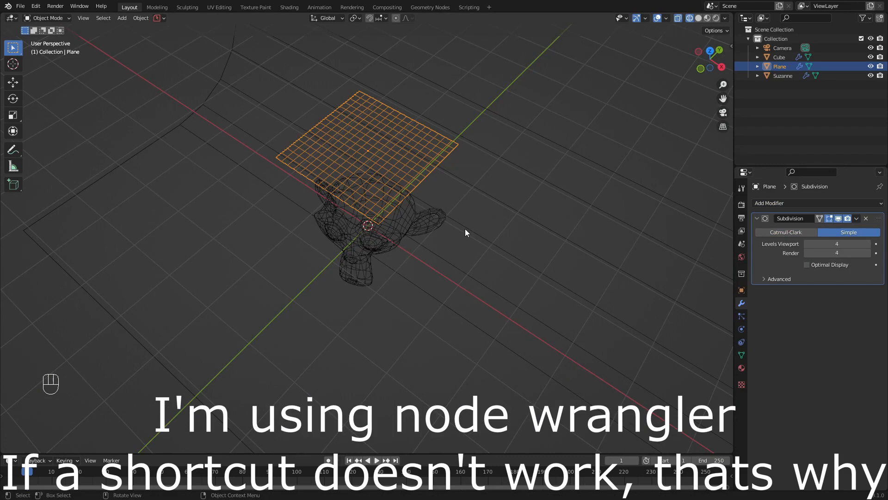
Enable Cloth on the plane with Quality Steps 10 and Self Collisions, then play to check the drape
click(867, 244)
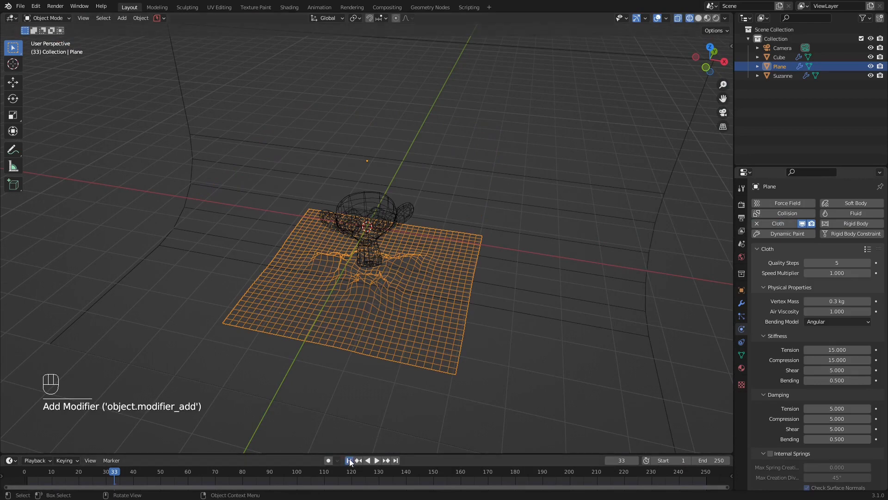
click(377, 460)
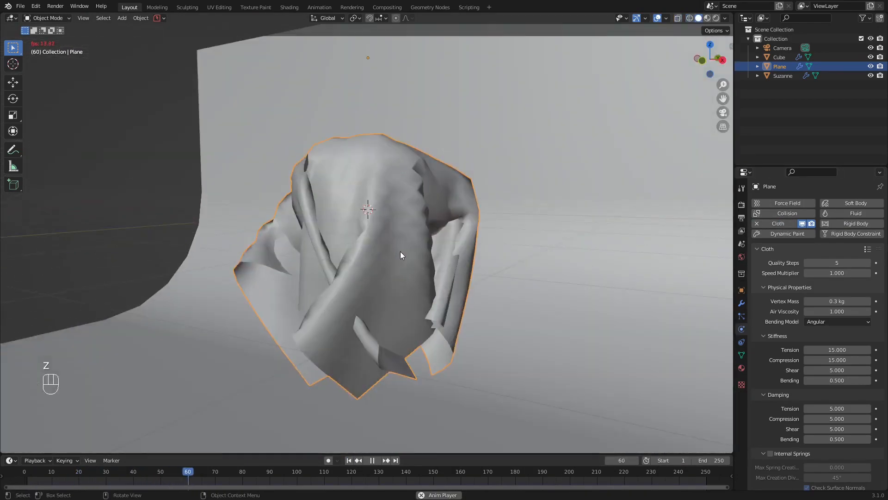
double_click(836, 272)
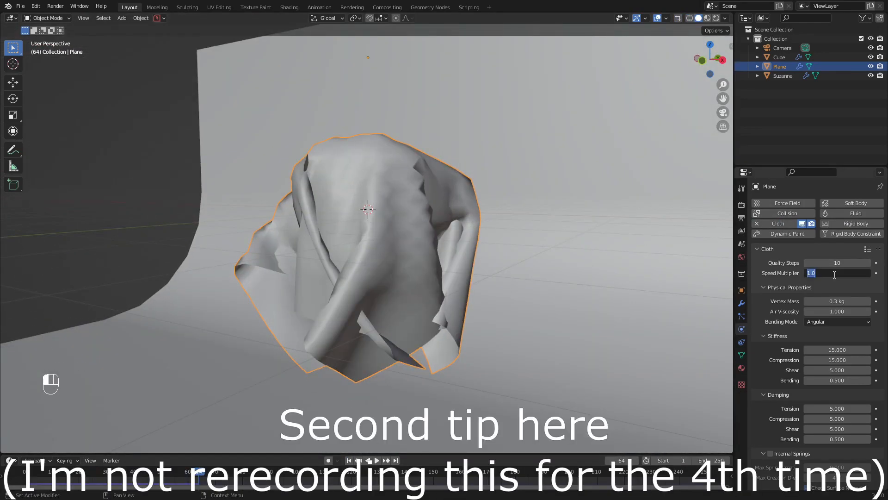
scroll(down, 3)
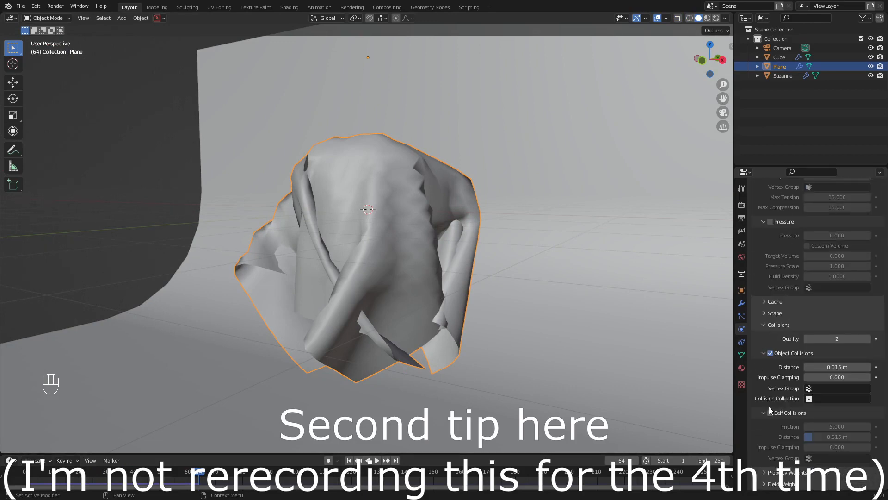
key(space)
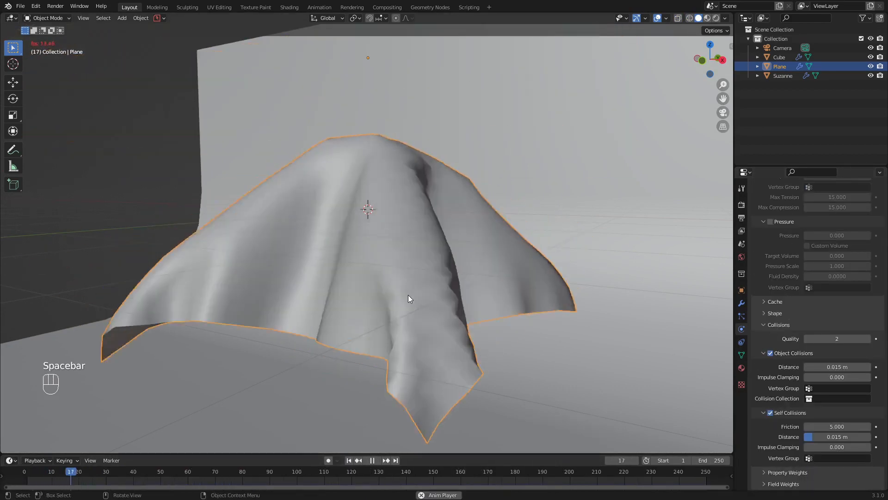
key(space)
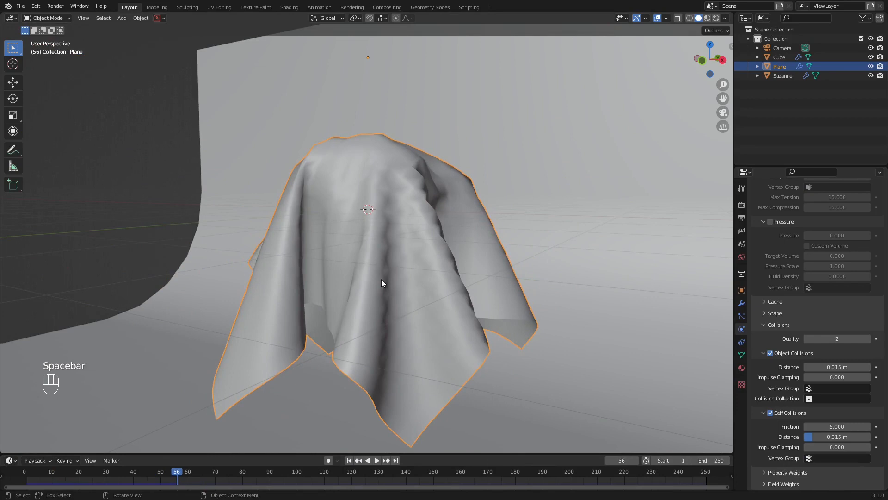
Add Subdivision Surface and Solidify modifiers below Cloth and switch the scene to Cycles
click(793, 203)
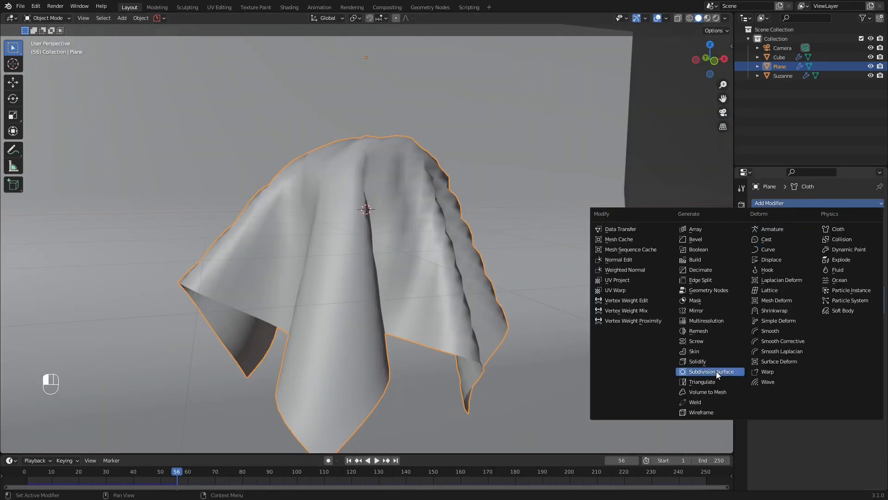
click(709, 371)
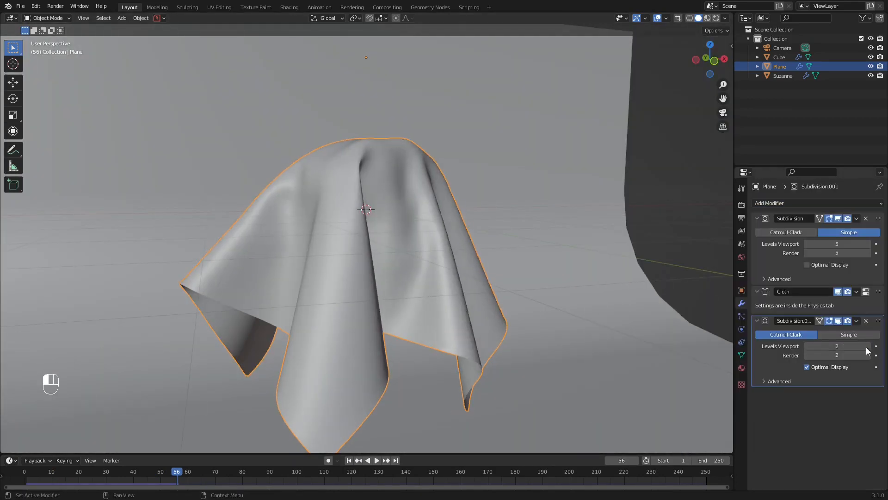
mouse_move(790, 203)
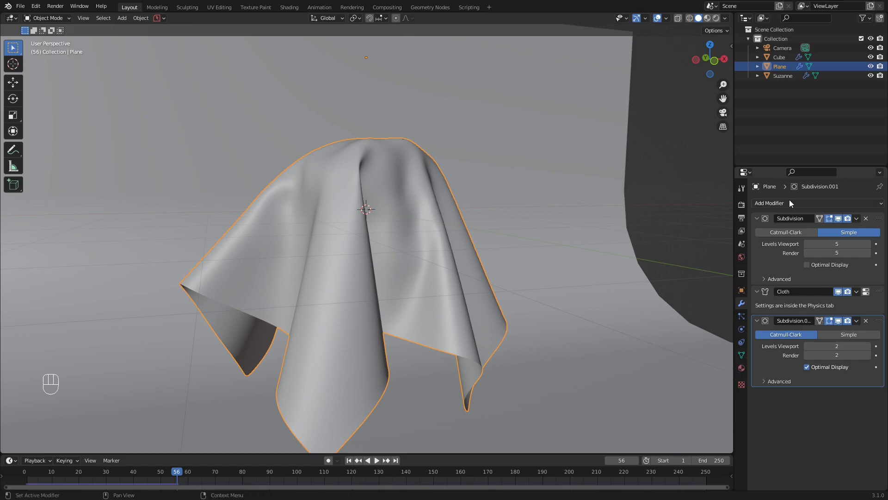
click(770, 203)
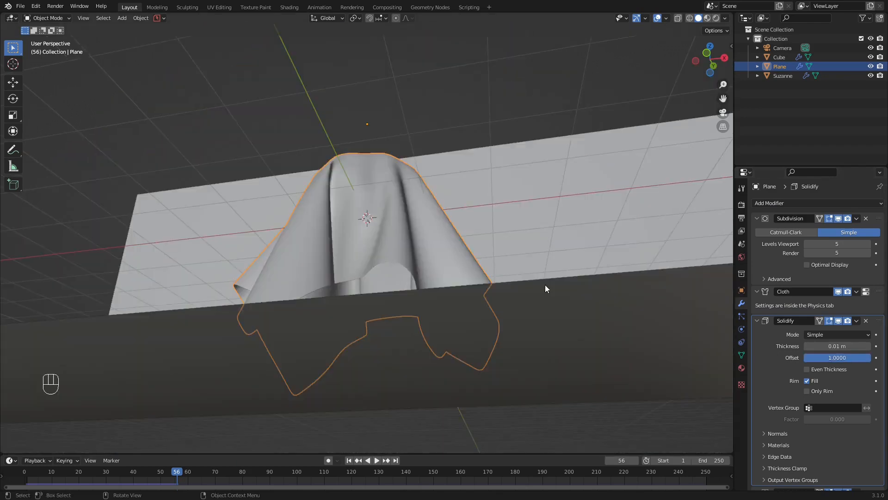
click(741, 341)
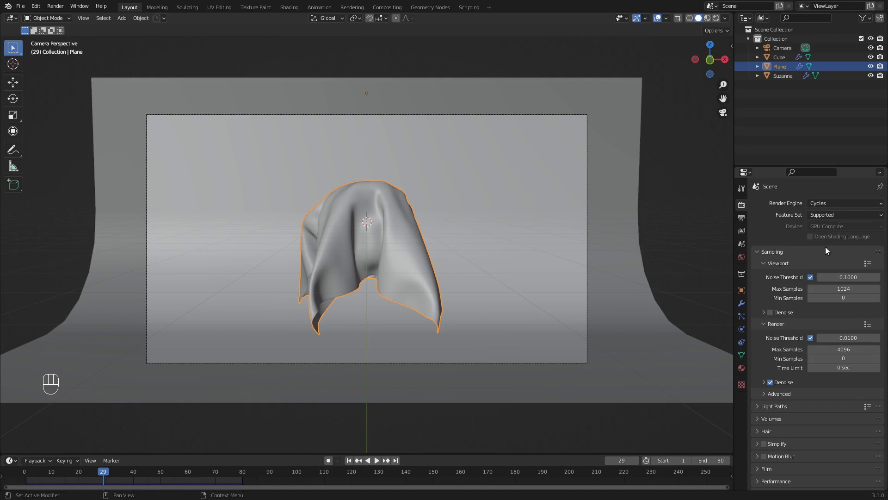
Move to the Shading workspace to create the cloth's Invisibility Cloak material
click(289, 6)
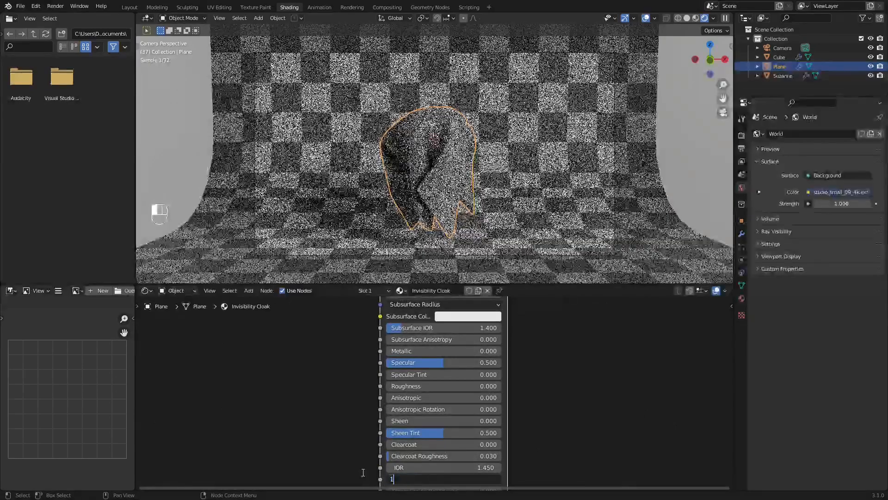
Set Base Color value to 0.800, Max Samples 32/64, and transmission bounces to 18
click(475, 352)
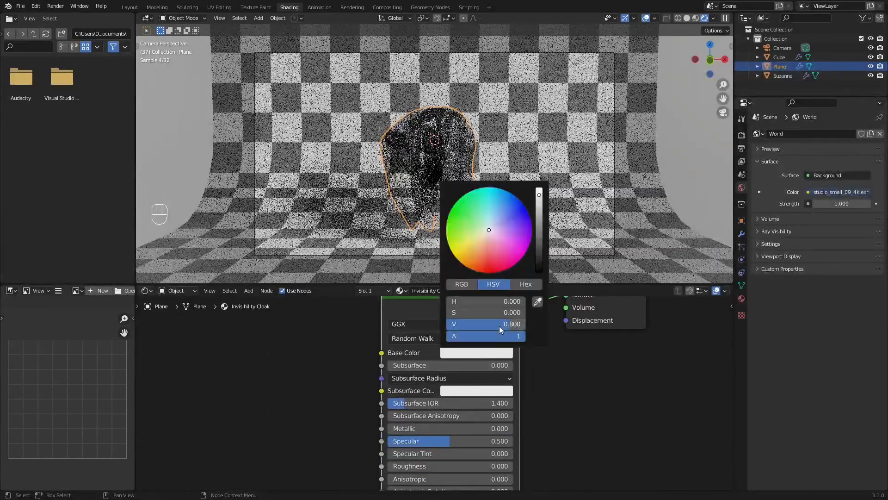
click(635, 381)
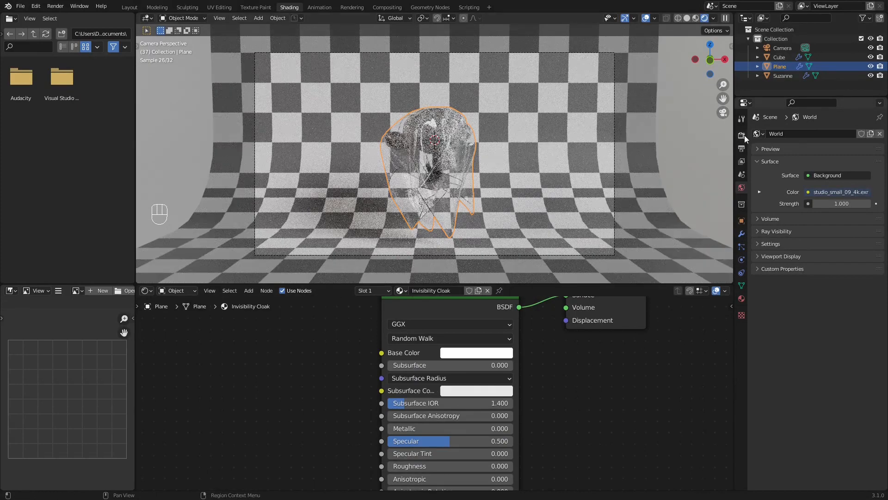
click(741, 135)
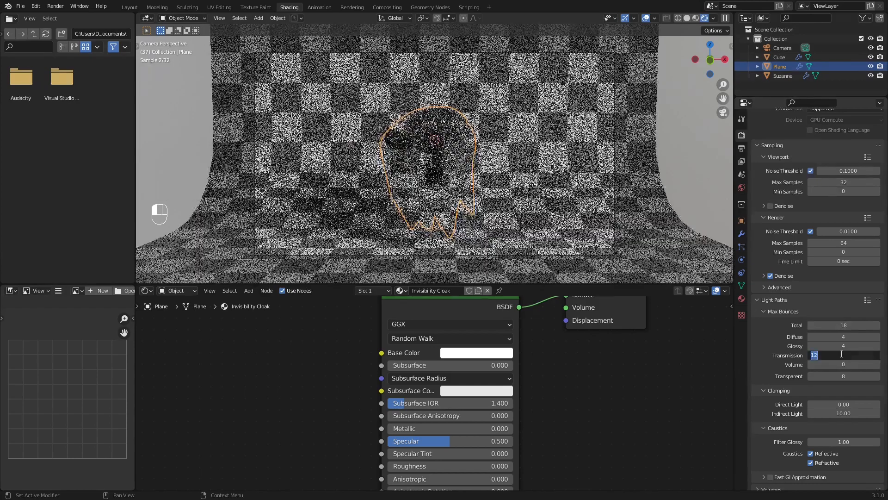
key(shift+a)
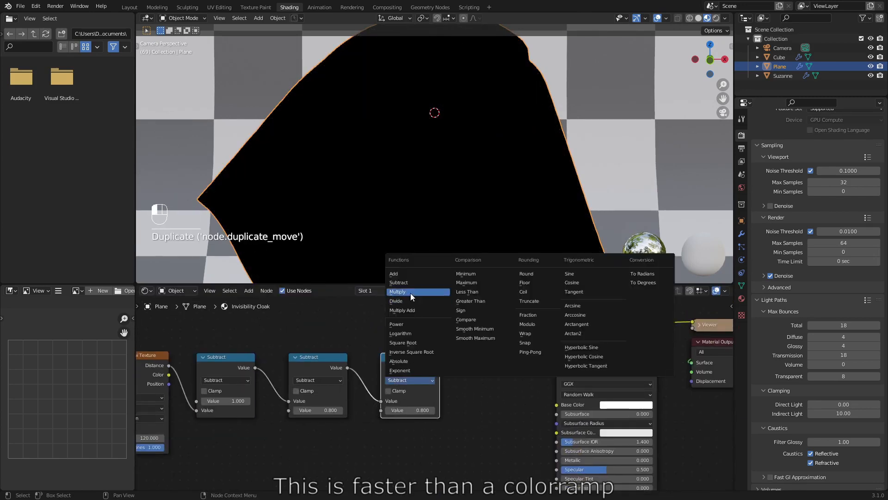
Make the third Math node Multiply by 5 with Clamp and place the Hue/Saturation/Value and Fresnel nodes
click(398, 291)
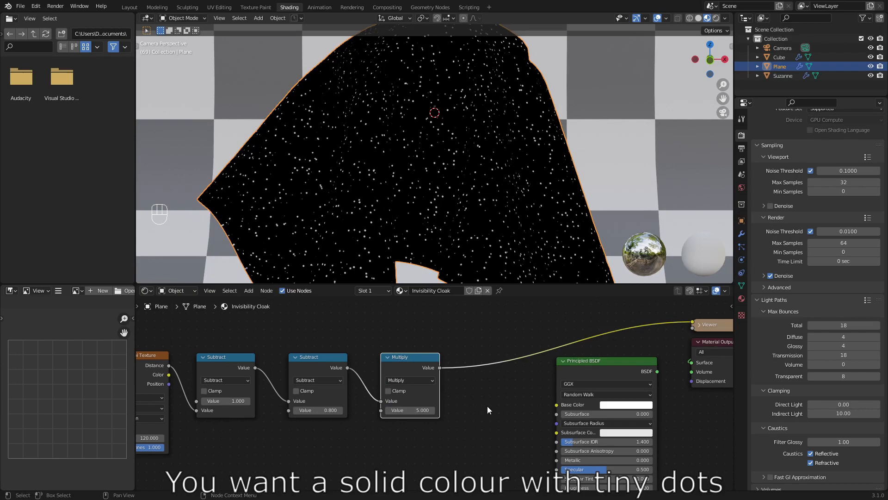
key(shift+d)
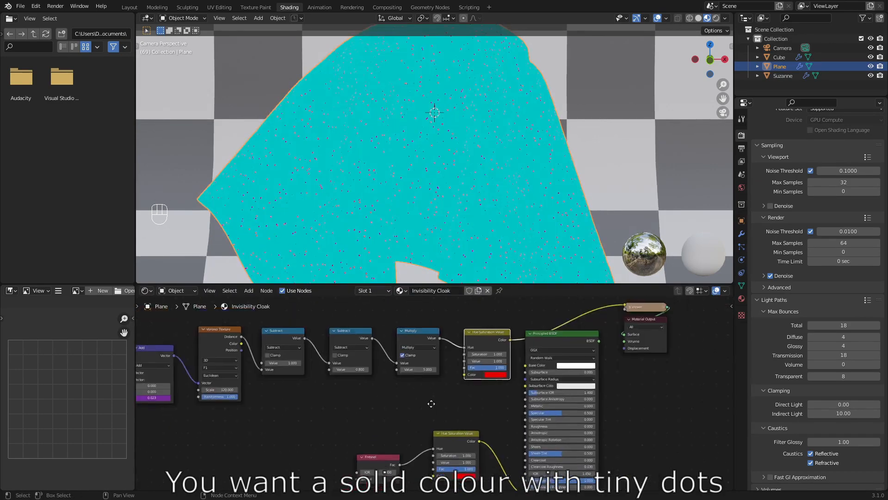
key(G)
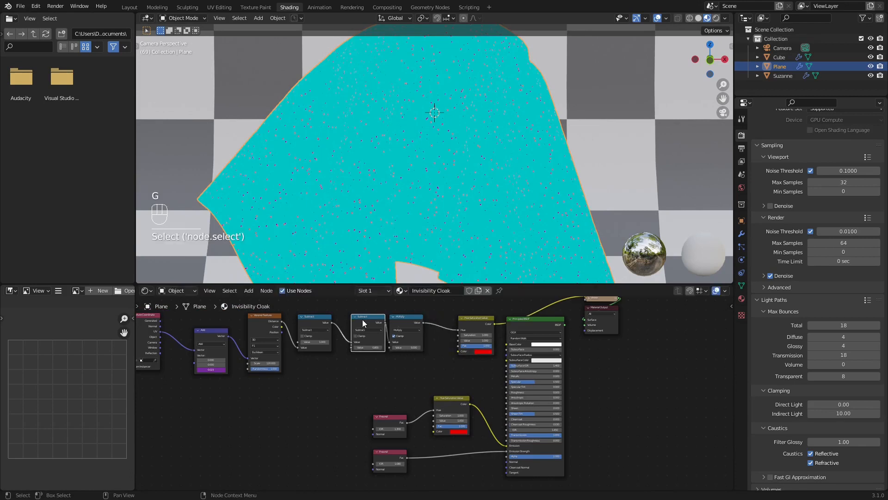
key(shift+d)
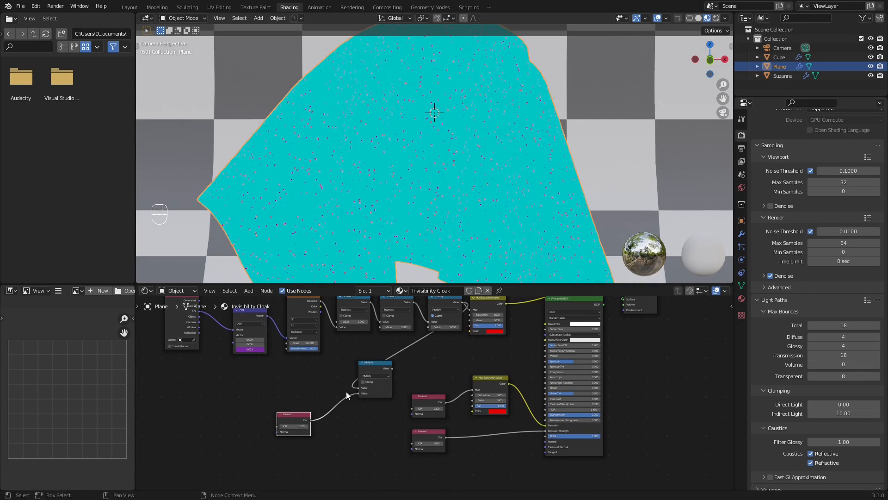
key(shift+d)
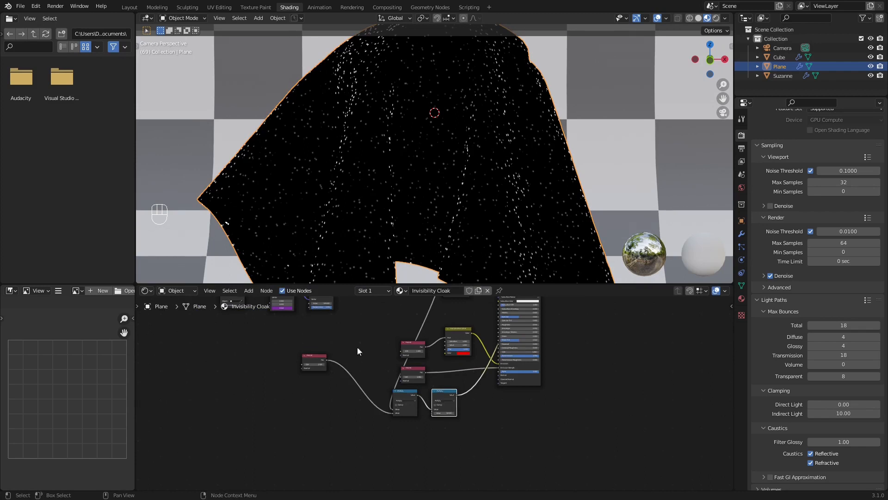
key(g)
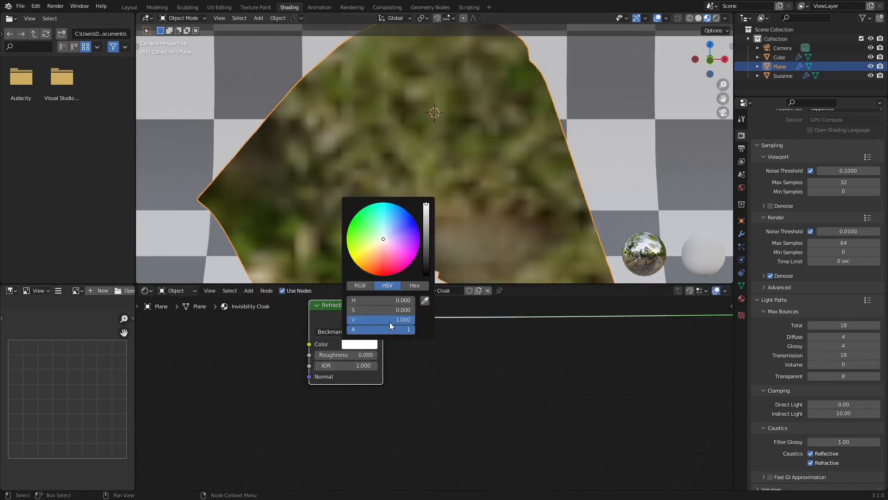
Set Refraction colour to white and keyframe the Fresnel IOR at frames 40 and 60
click(397, 179)
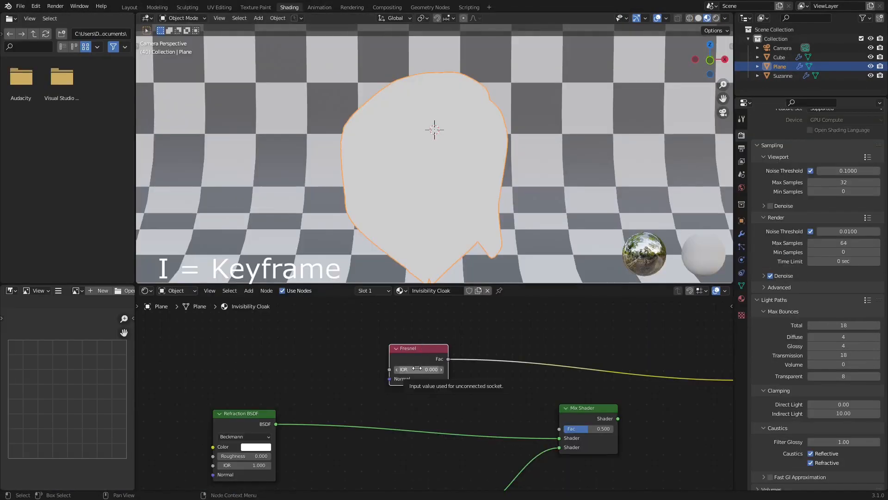
click(130, 7)
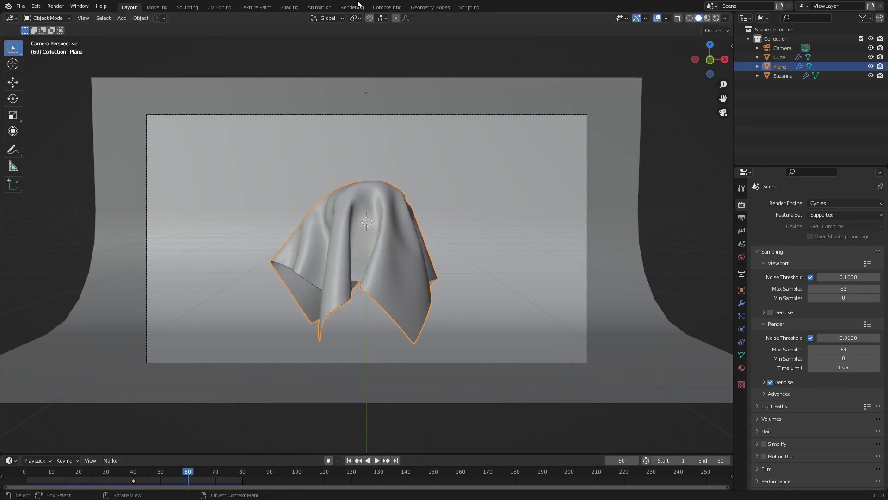
click(289, 7)
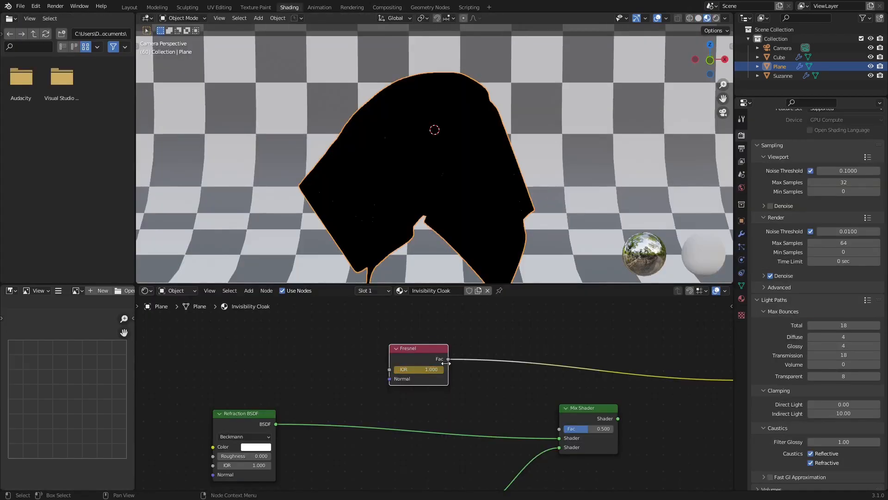
key(shift+a)
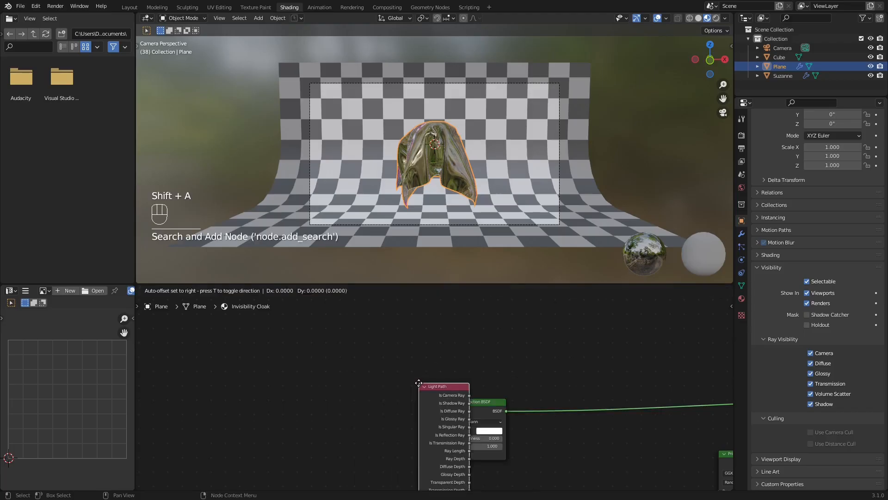
Add a Math node set to Greater Than on the Light Path transmission depth
text(math)
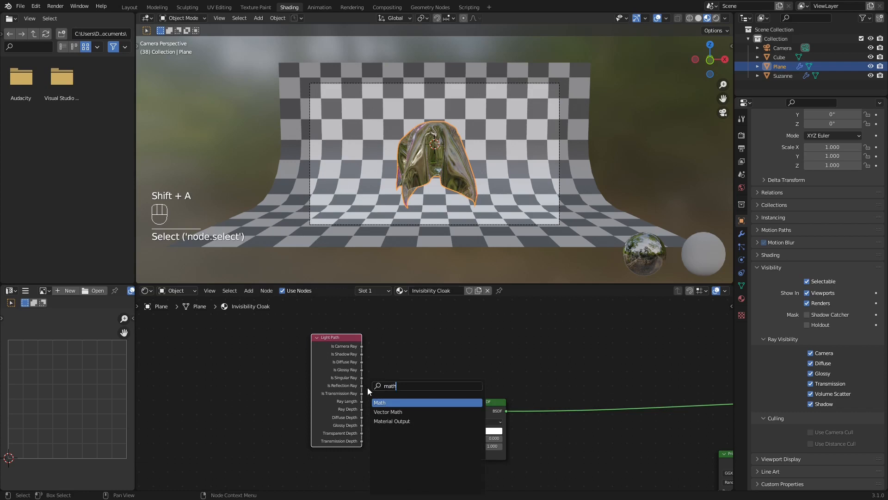
click(379, 403)
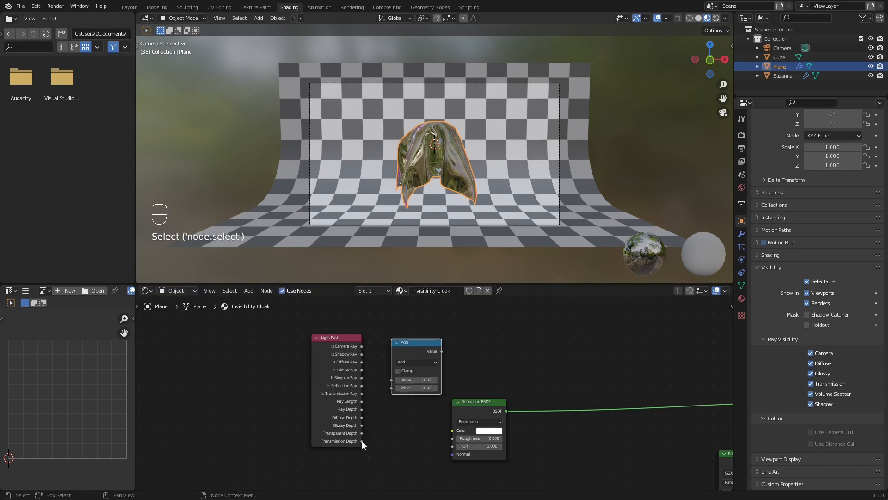
click(415, 361)
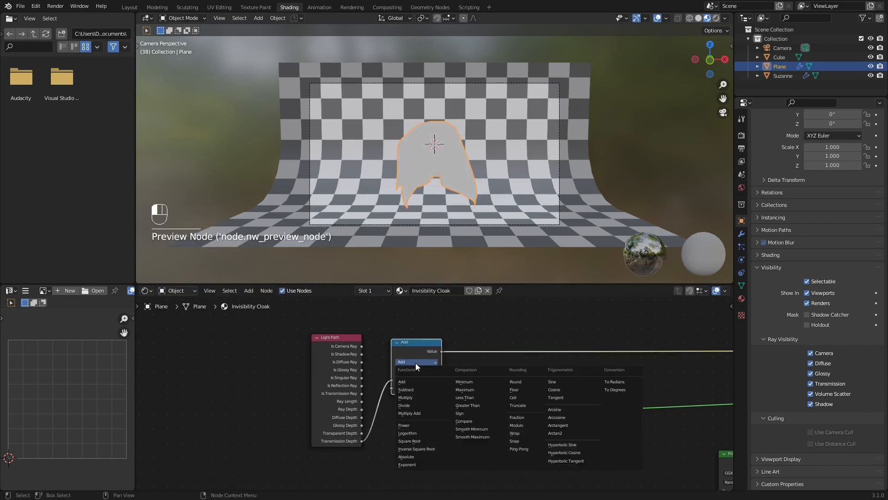
click(468, 405)
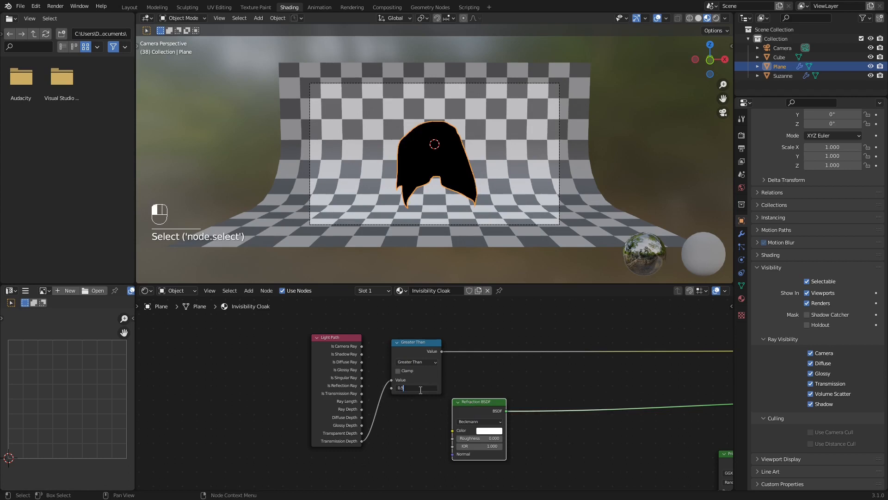
key(backspace)
text(tran)
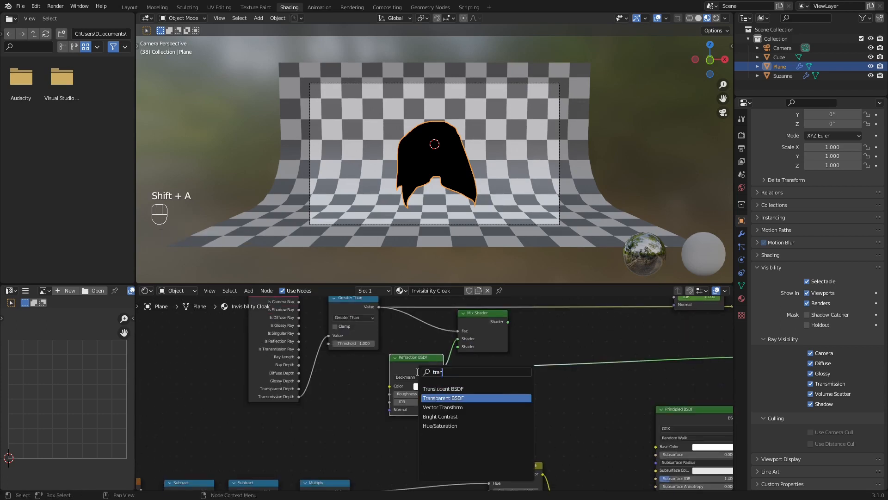
Add a Transparent BSDF mixed with Refraction and check the result in Layout
click(444, 397)
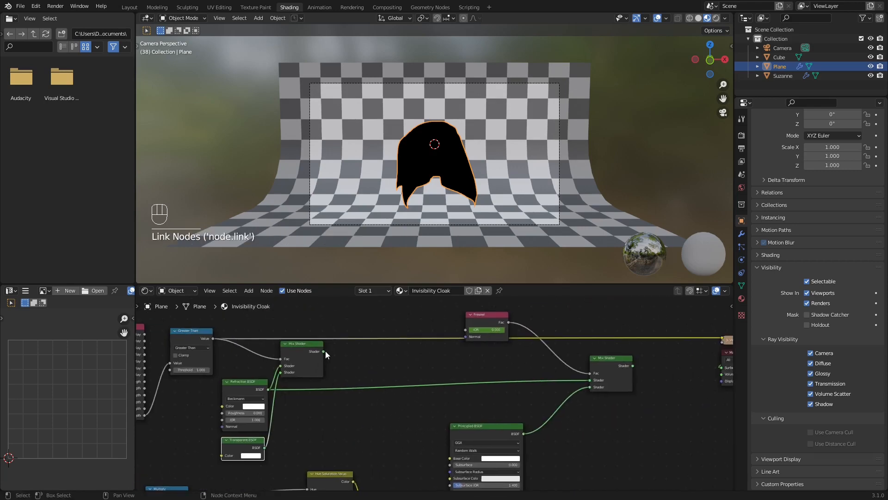
click(128, 6)
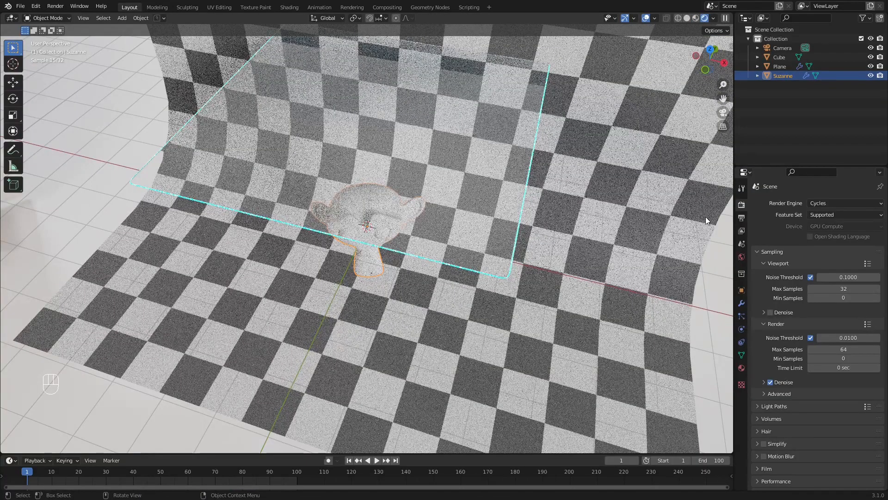
Turn off Suzanne's Transmission ray visibility and return to her material nodes
click(741, 290)
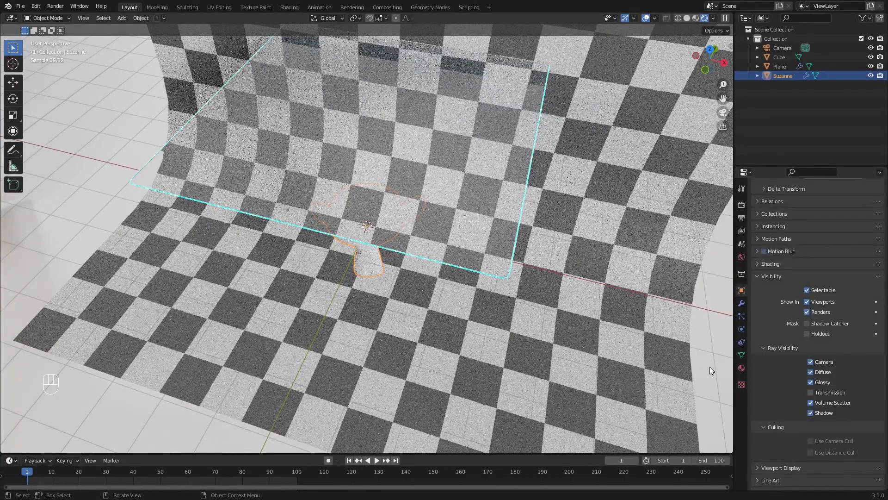
click(288, 7)
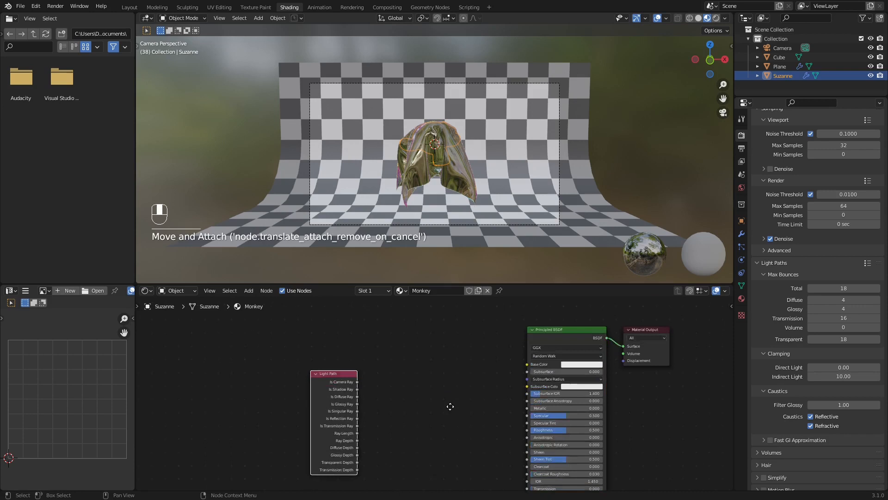
Add a Math node beside Light Path in the Monkey material and choose its operation
click(446, 368)
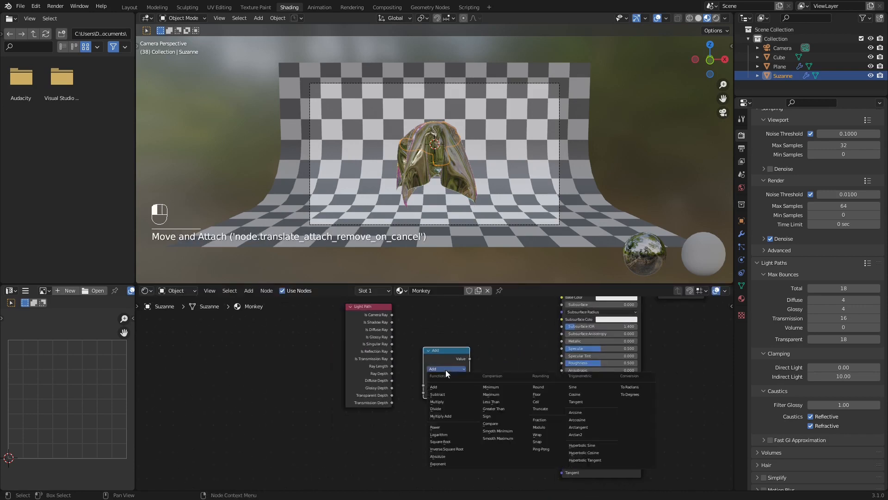
click(437, 394)
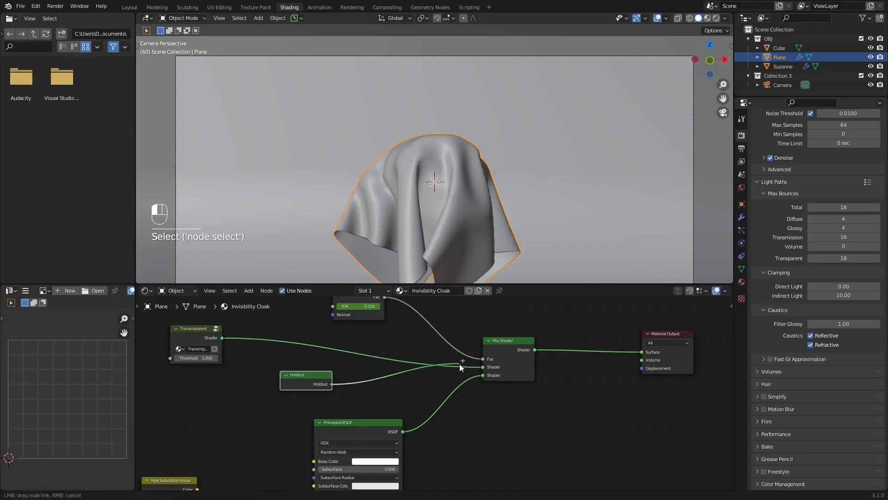
Enable Film Transparent with Transparent Glass at 0.10 roughness threshold in Render Properties
click(129, 6)
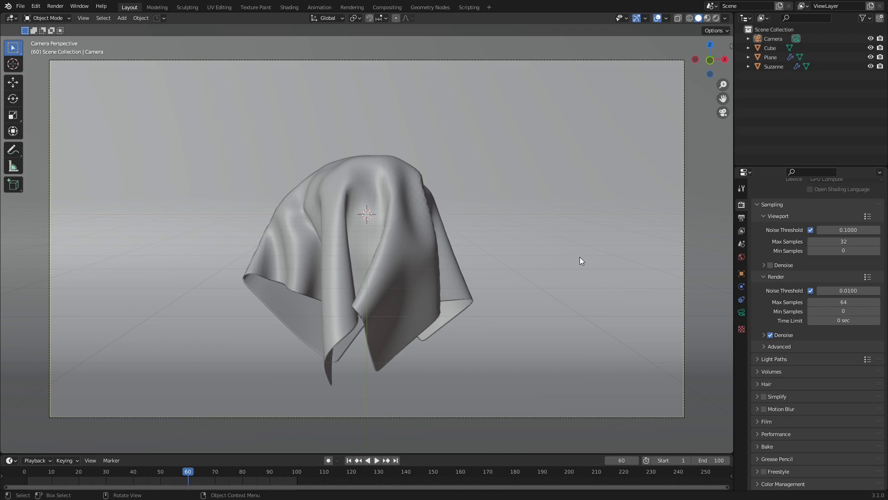
scroll(down, 3)
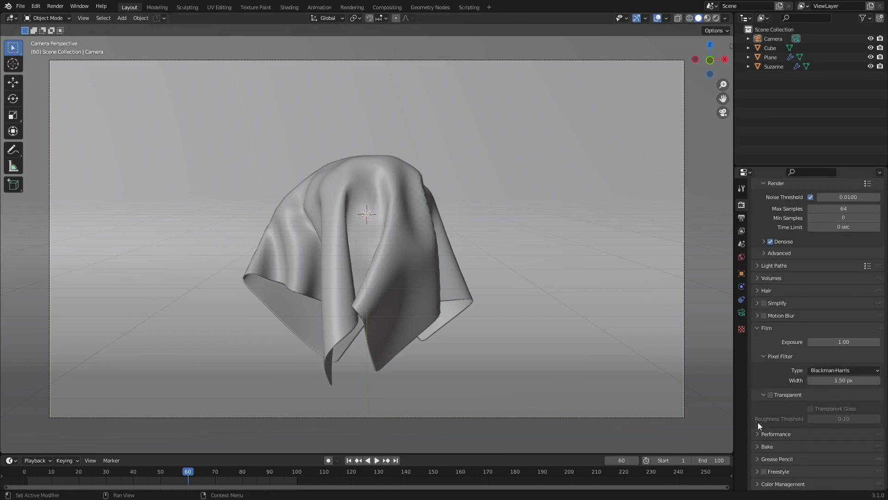
click(770, 395)
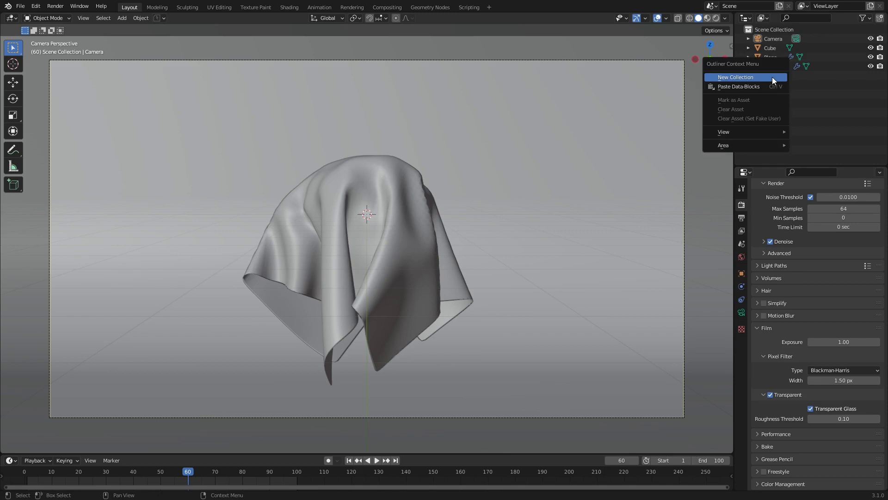
Create the OBJ and BG collections and add a new view layer named BG
click(736, 76)
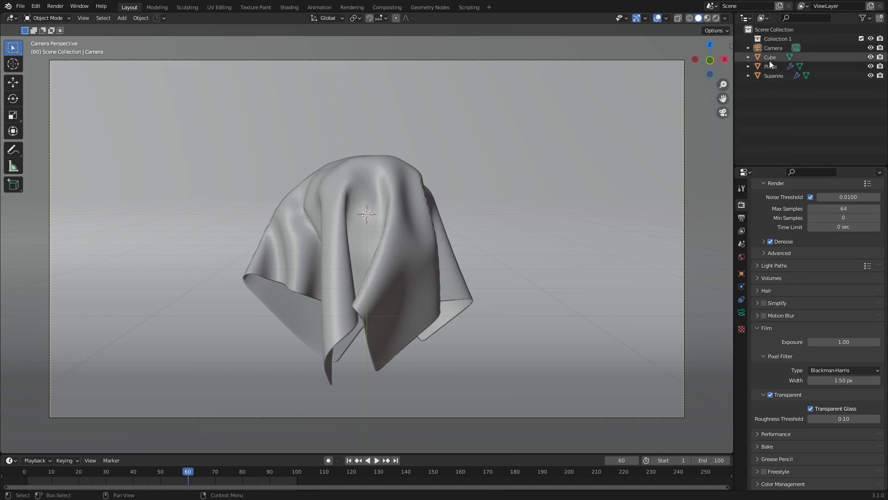
click(771, 67)
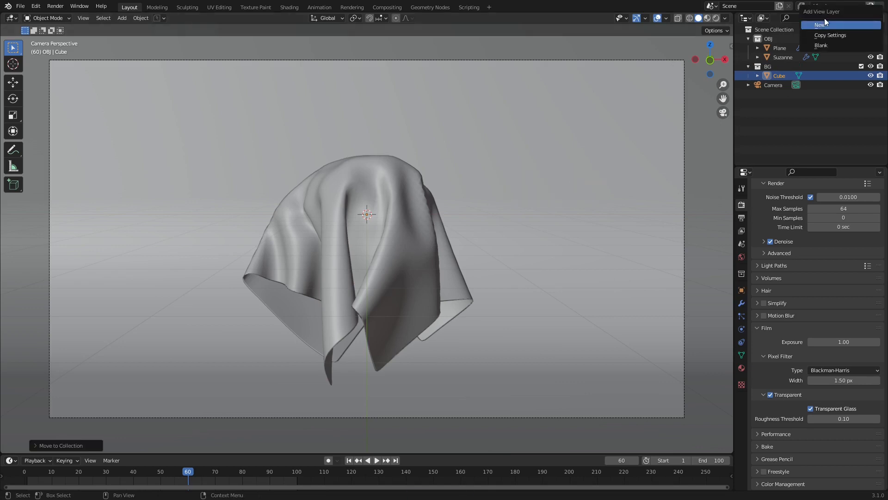
click(821, 24)
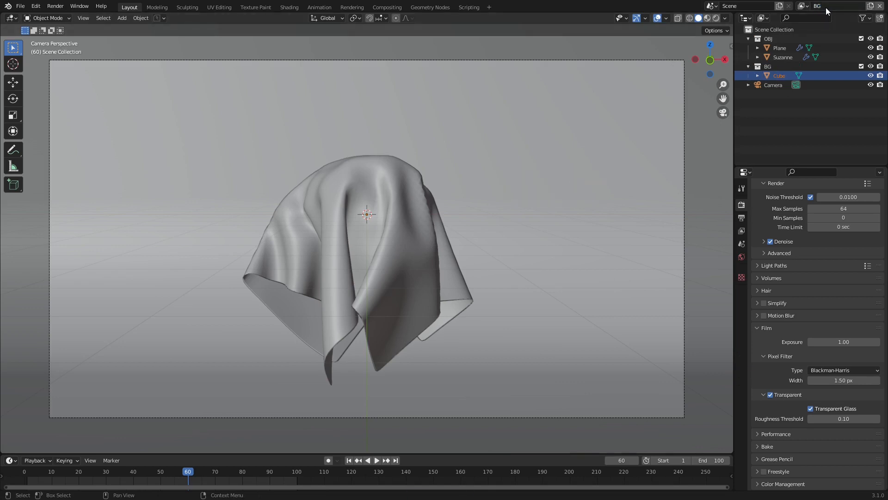
click(803, 5)
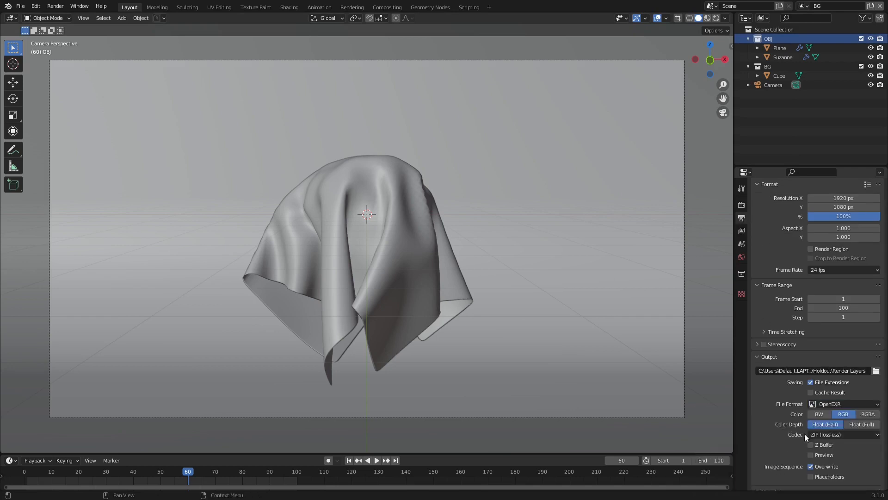
Set render output to OpenEXR RGBA with DWAA codec and switch to Compositing
click(867, 414)
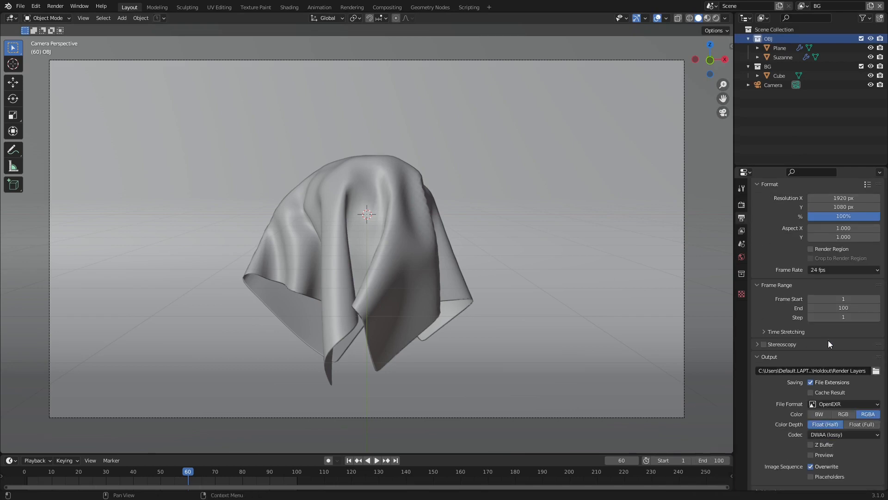
click(387, 7)
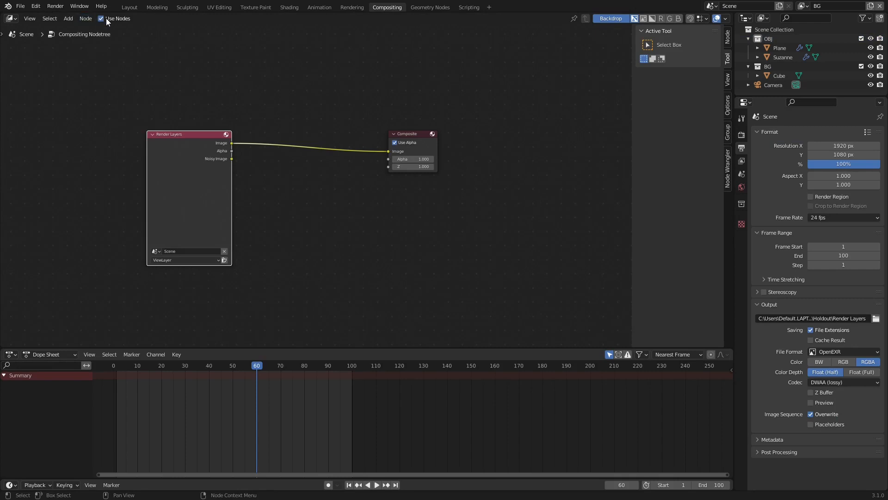
Duplicate Render Layers for the BG layer and route the Image output into a File Output node
key(shift+d)
text(f)
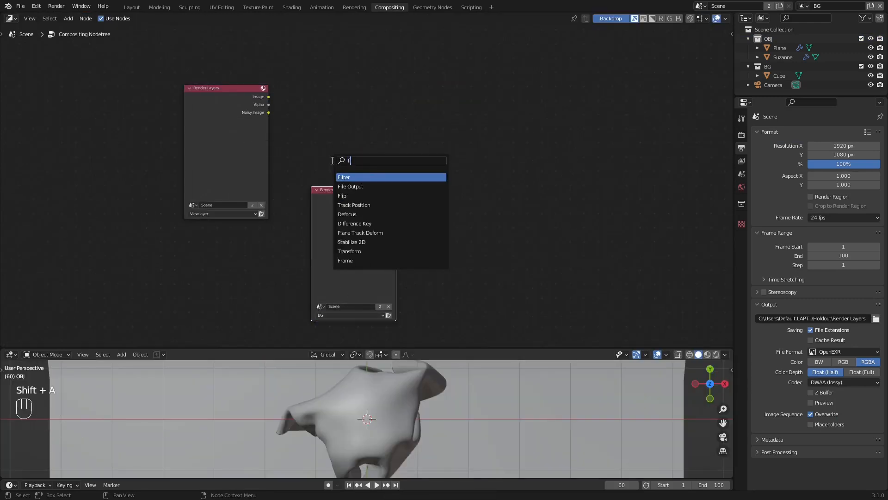
click(350, 186)
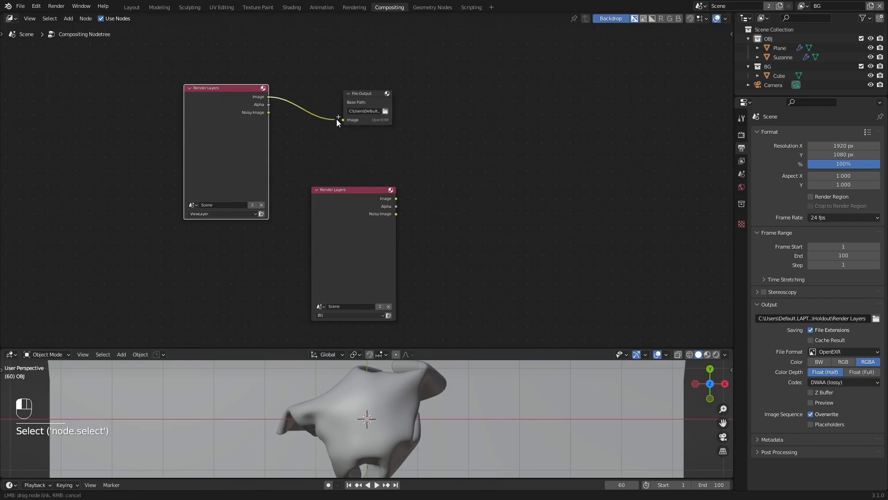
click(385, 110)
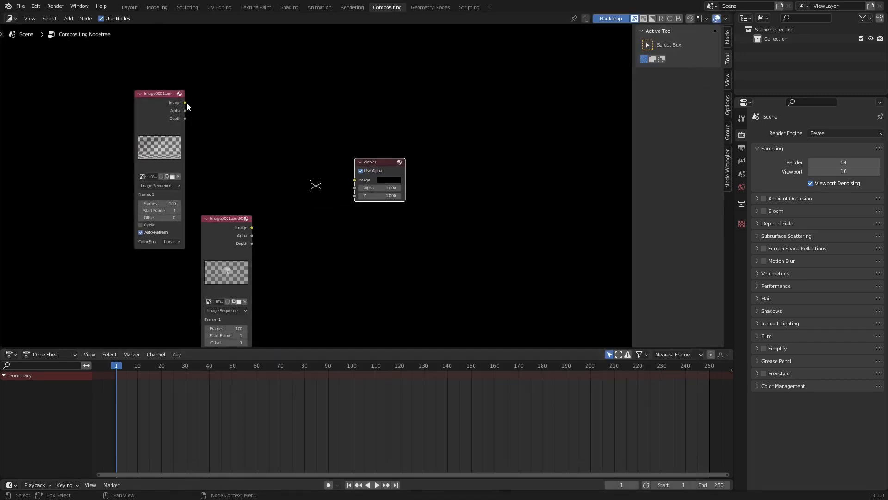
Combine both EXR image sequences through Alpha Over into the Viewer
drag(185, 103, 355, 180)
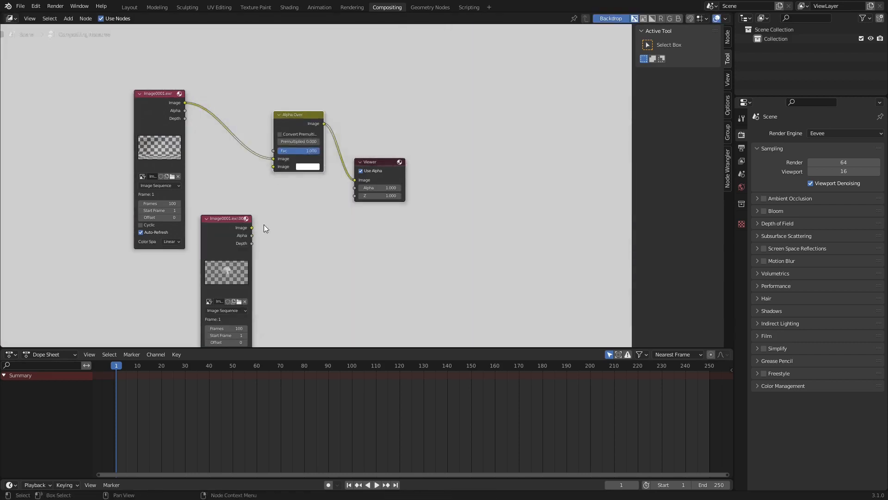
click(377, 484)
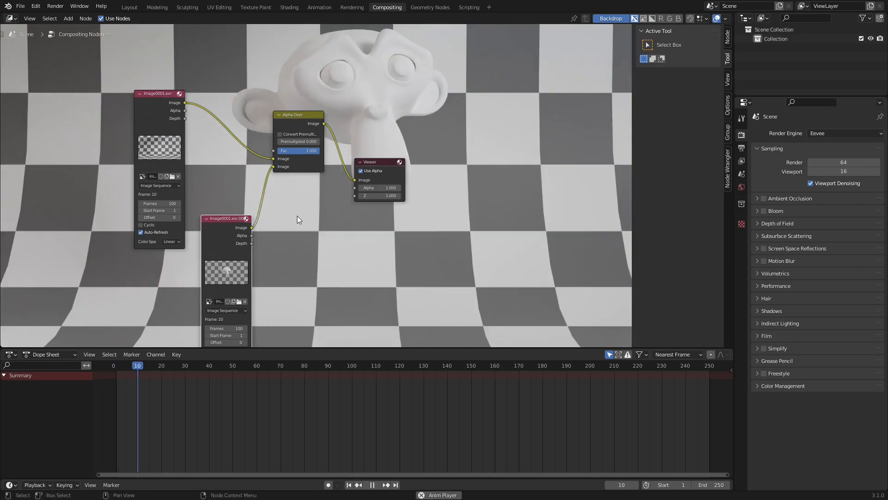